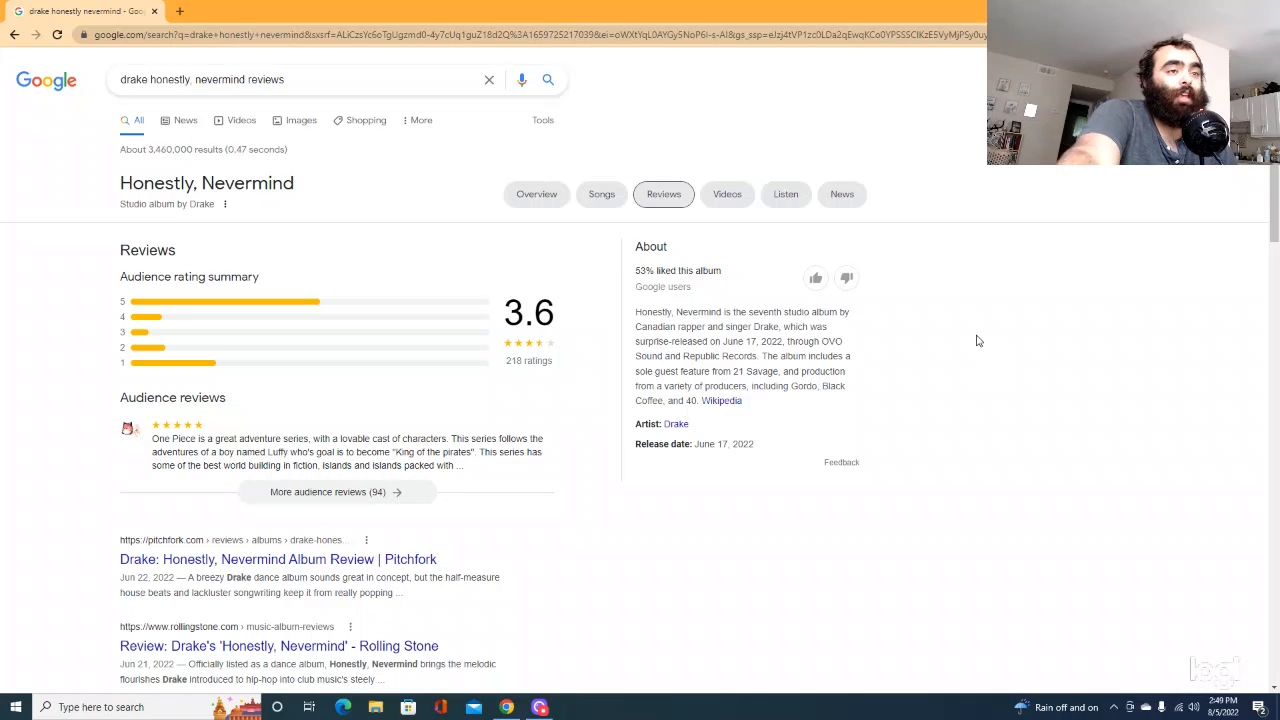
{"action": "mouse_move", "coordinate": [632, 292]}
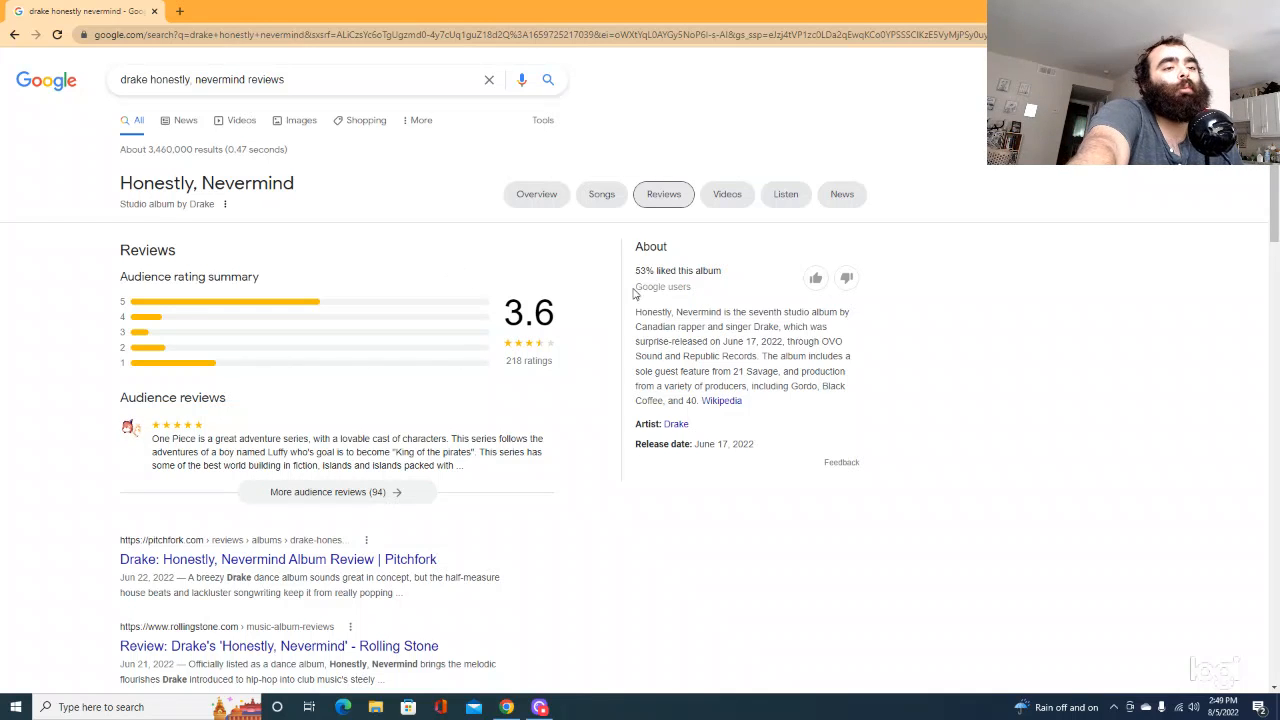
{"action": "mouse_move", "coordinate": [766, 252]}
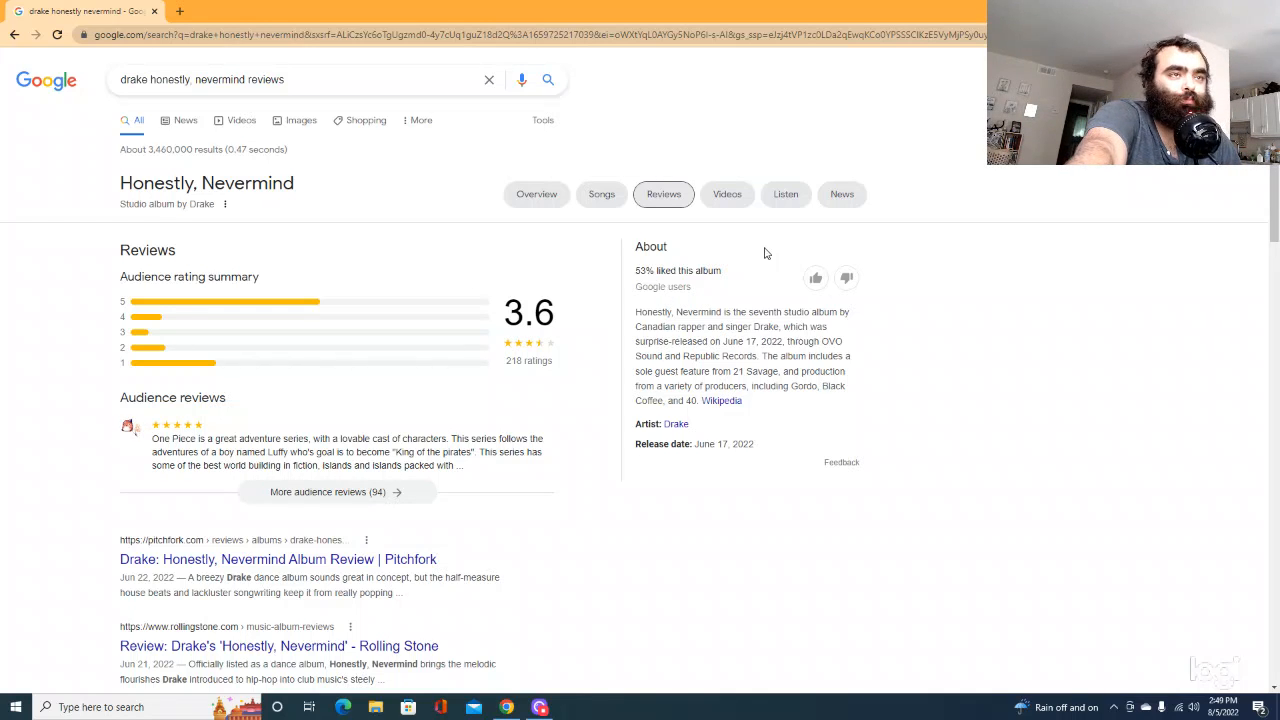
{"action": "mouse_move", "coordinate": [736, 288]}
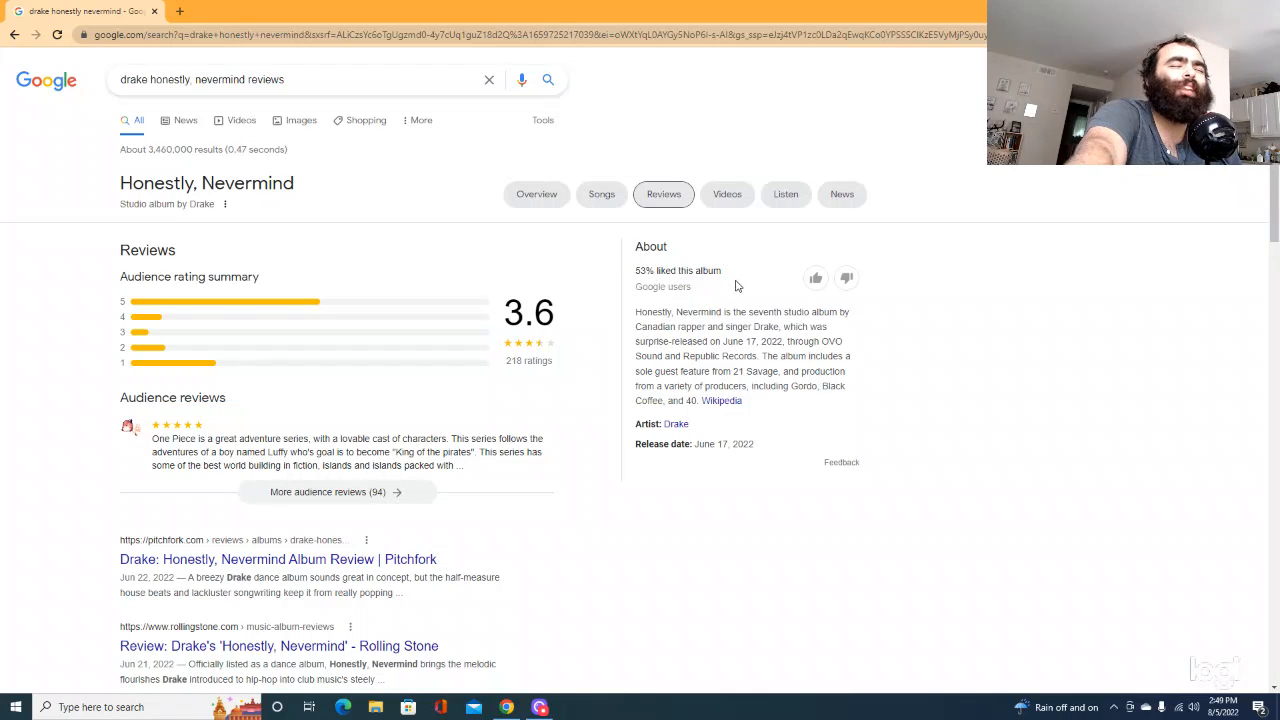
{"action": "mouse_move", "coordinate": [716, 292]}
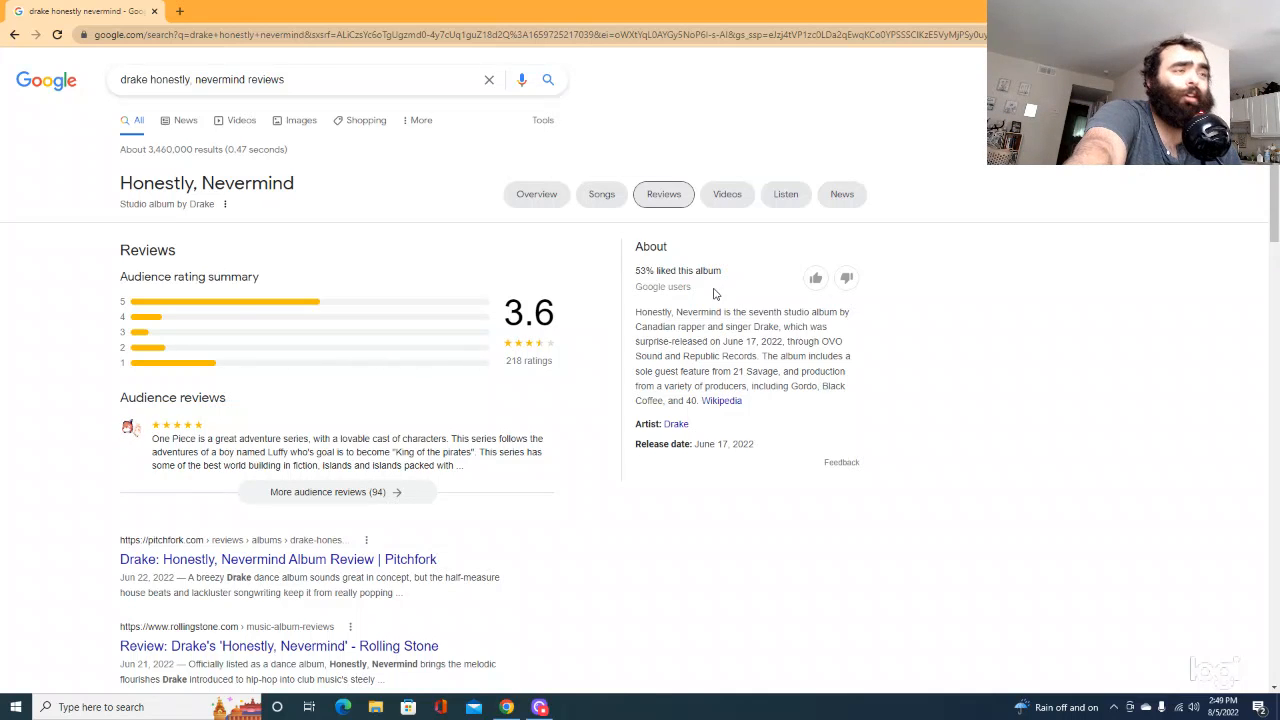
{"action": "mouse_move", "coordinate": [612, 304]}
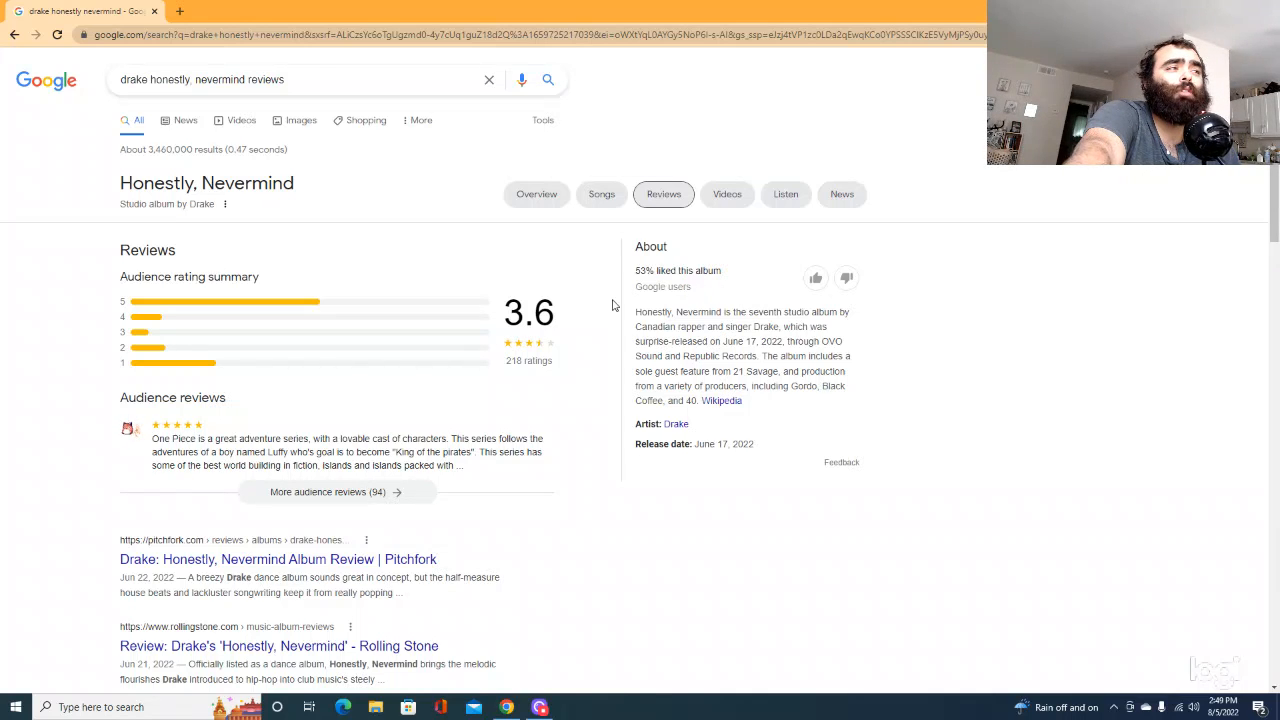
{"action": "mouse_move", "coordinate": [432, 300]}
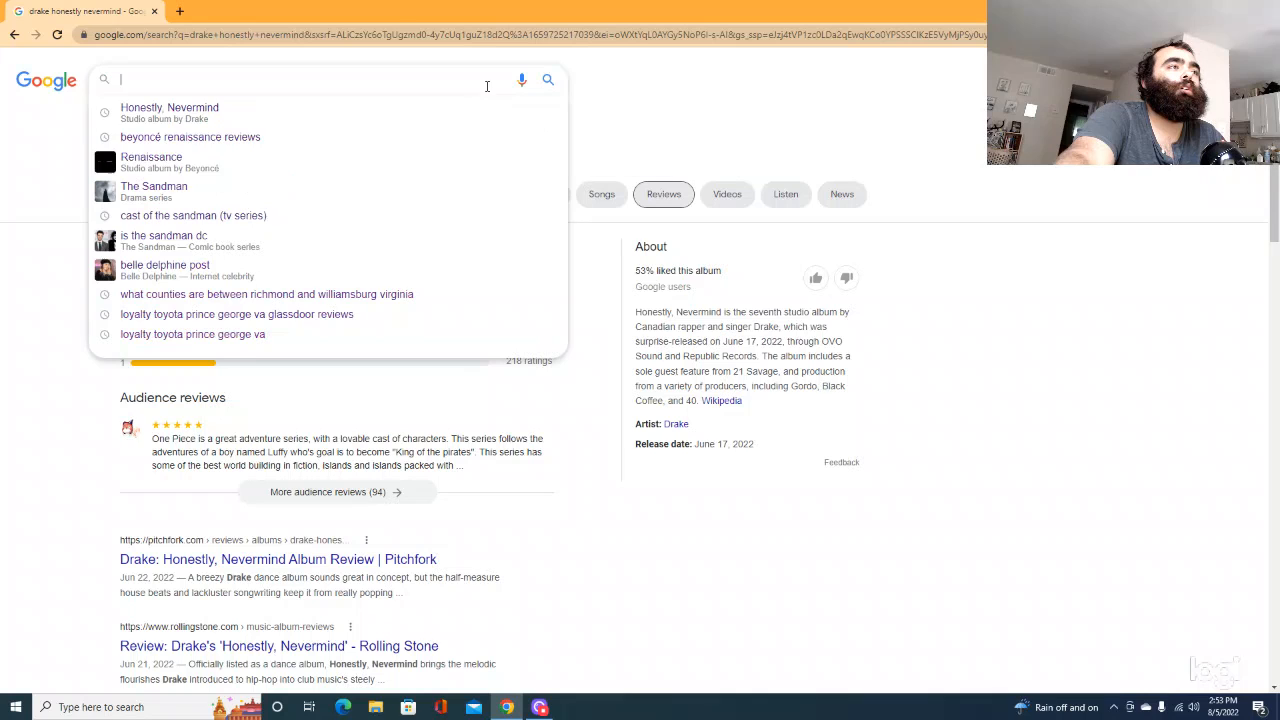
{"action": "type", "text": "ja"}
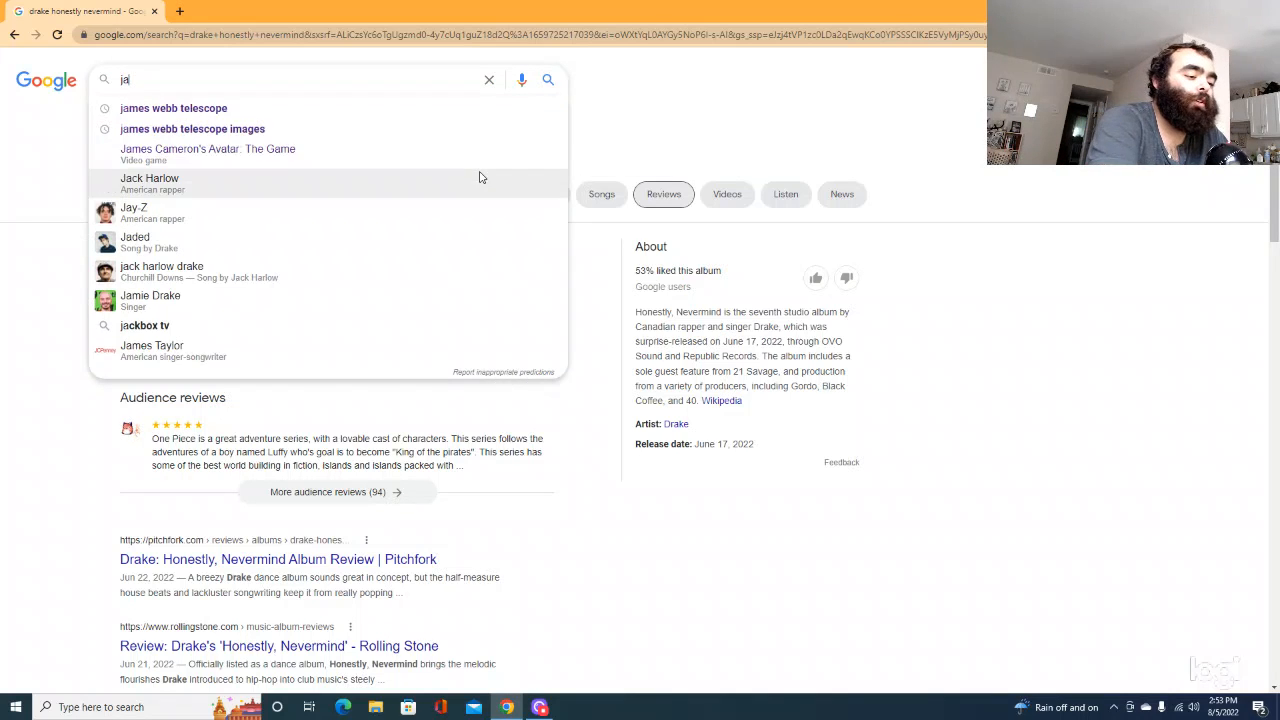